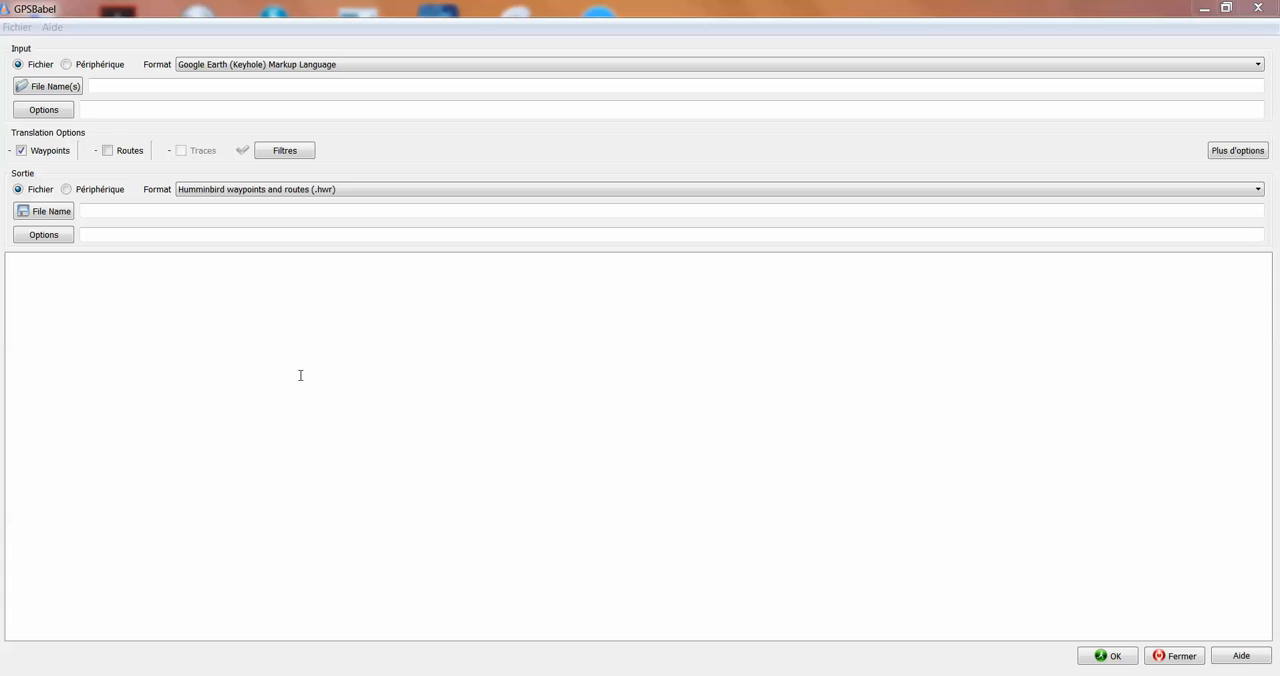
mouse_move(312, 284)
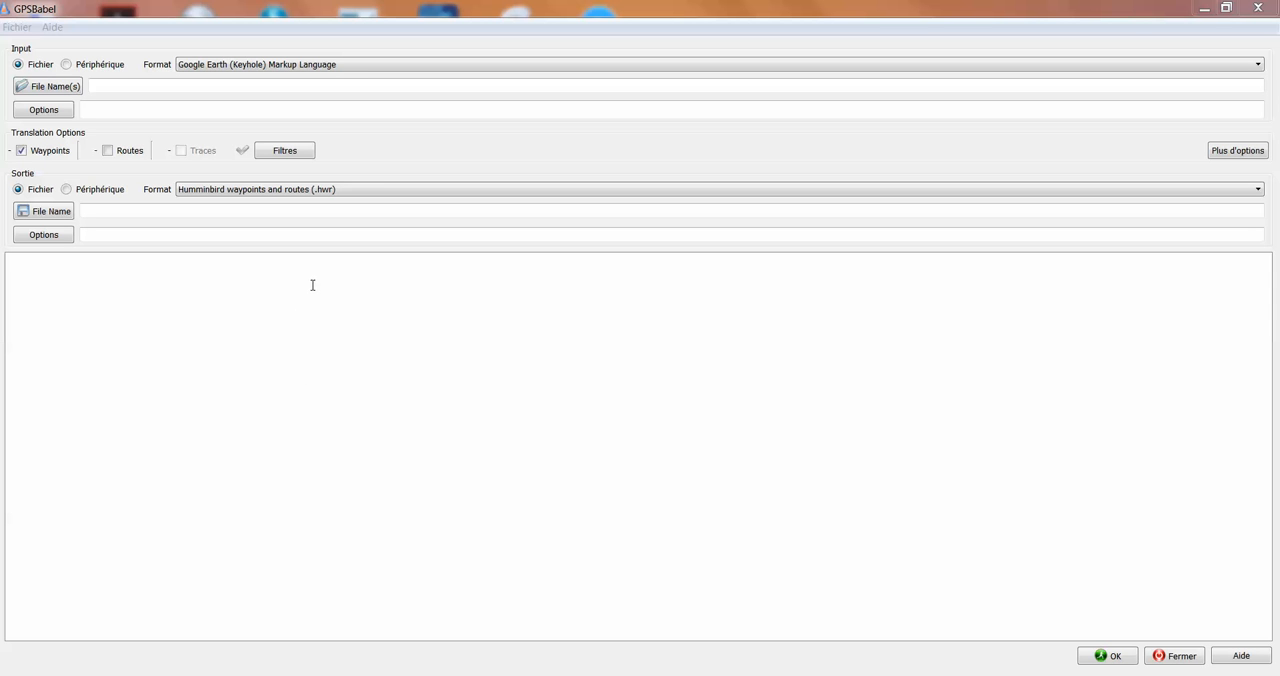
mouse_move(314, 260)
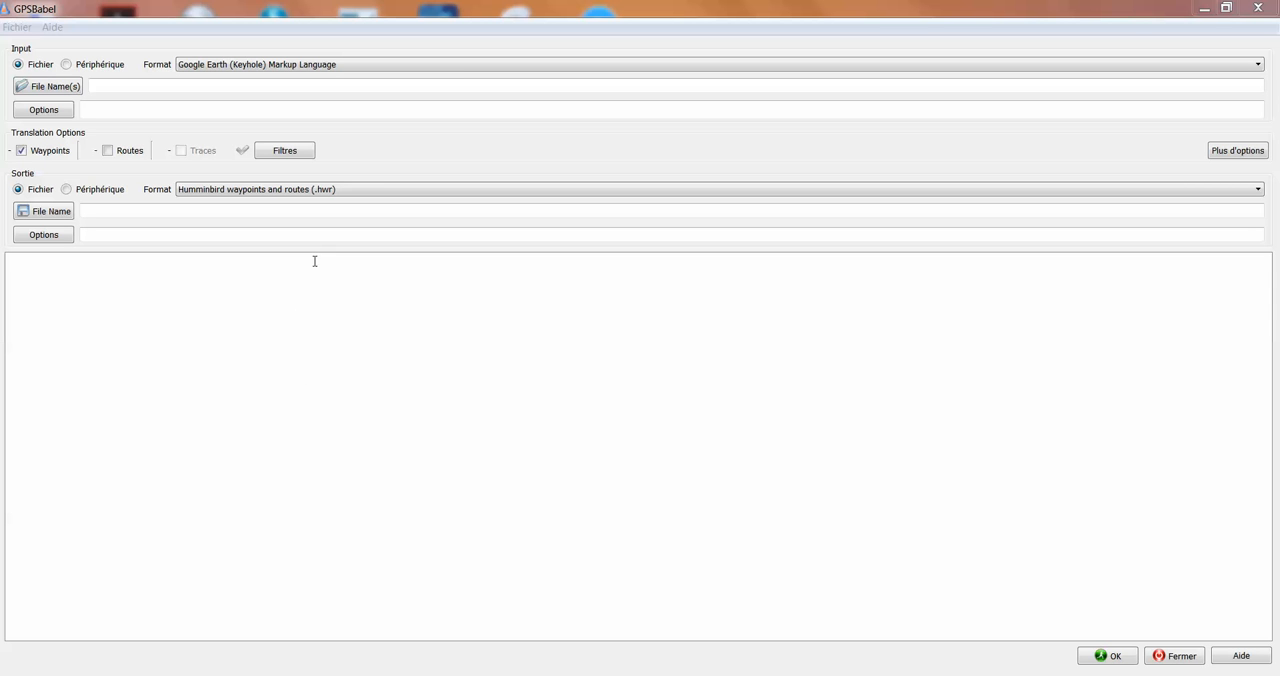
mouse_move(314, 254)
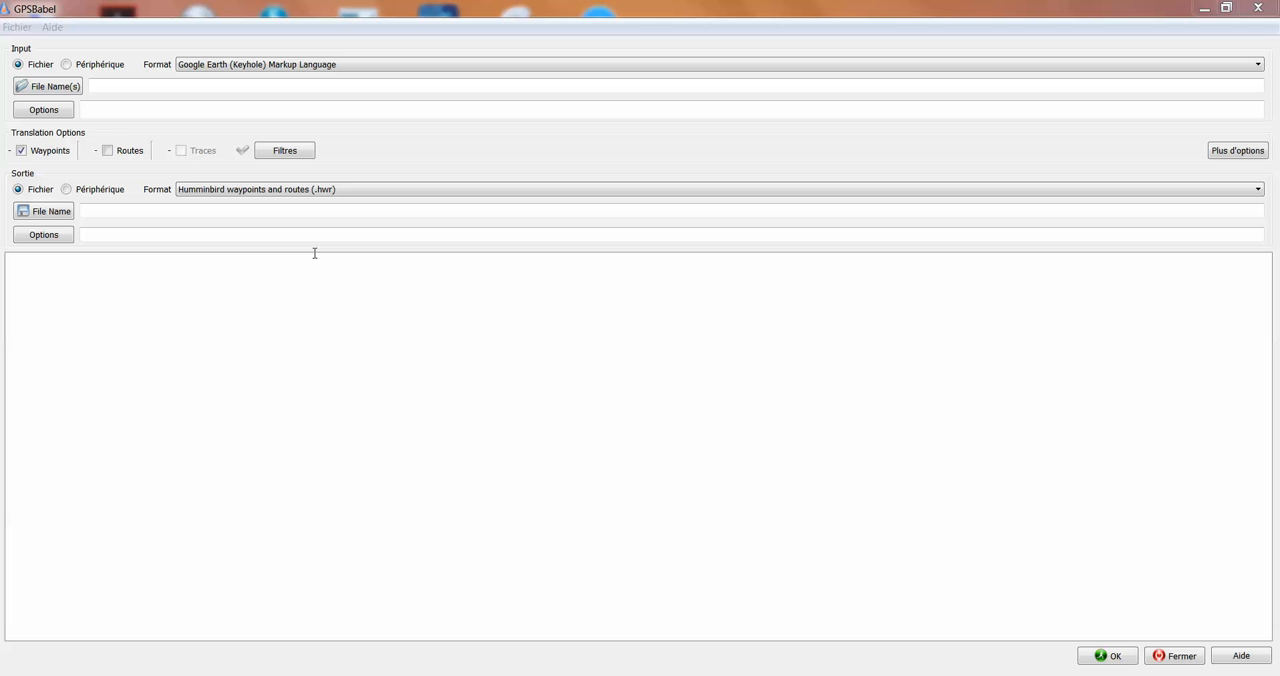
mouse_move(312, 258)
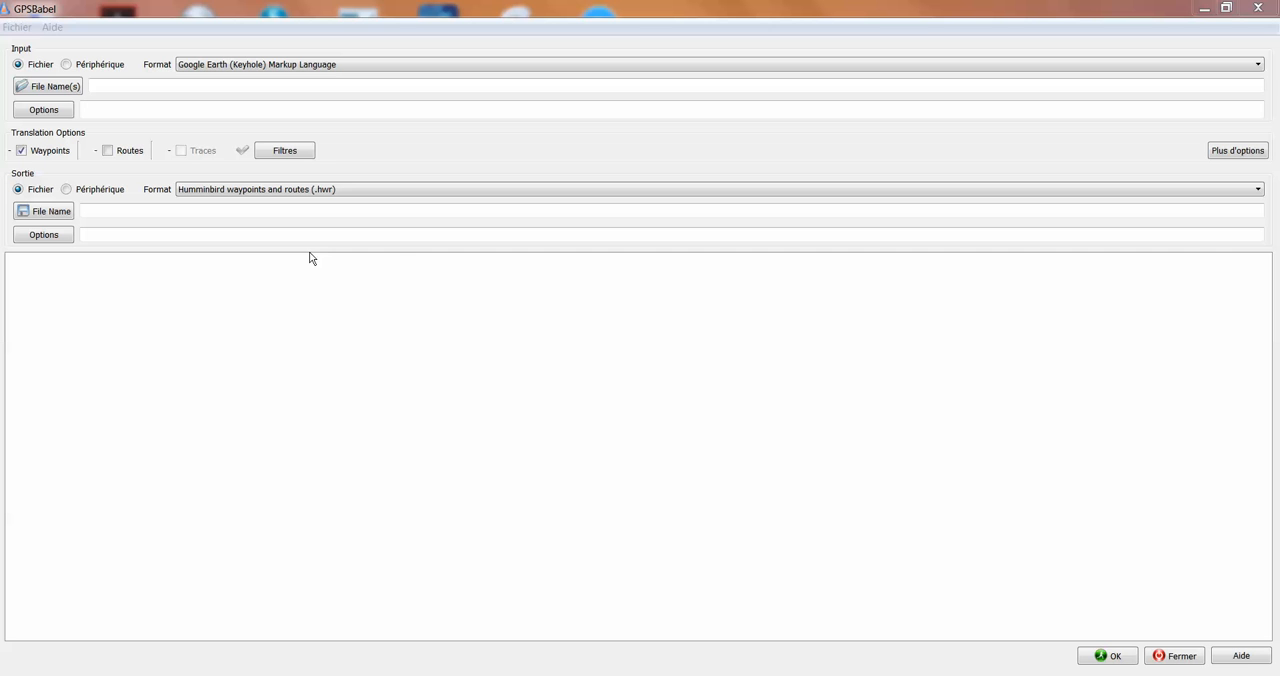
mouse_move(320, 236)
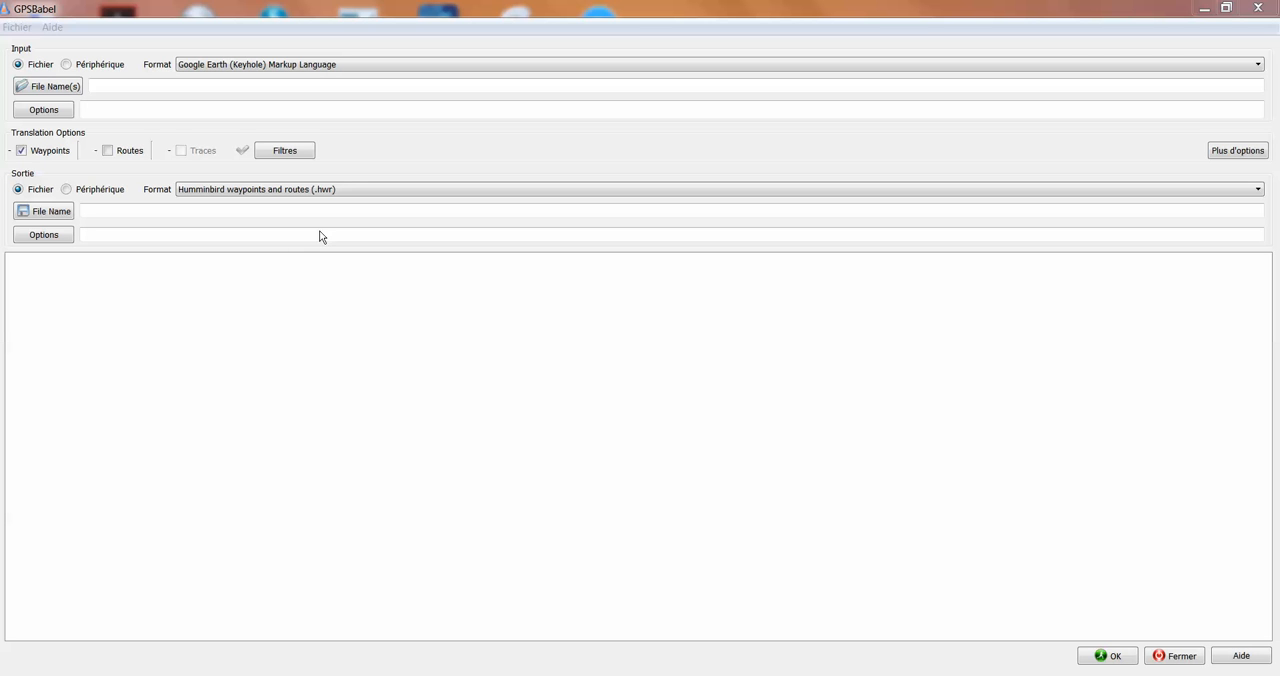
mouse_move(164, 80)
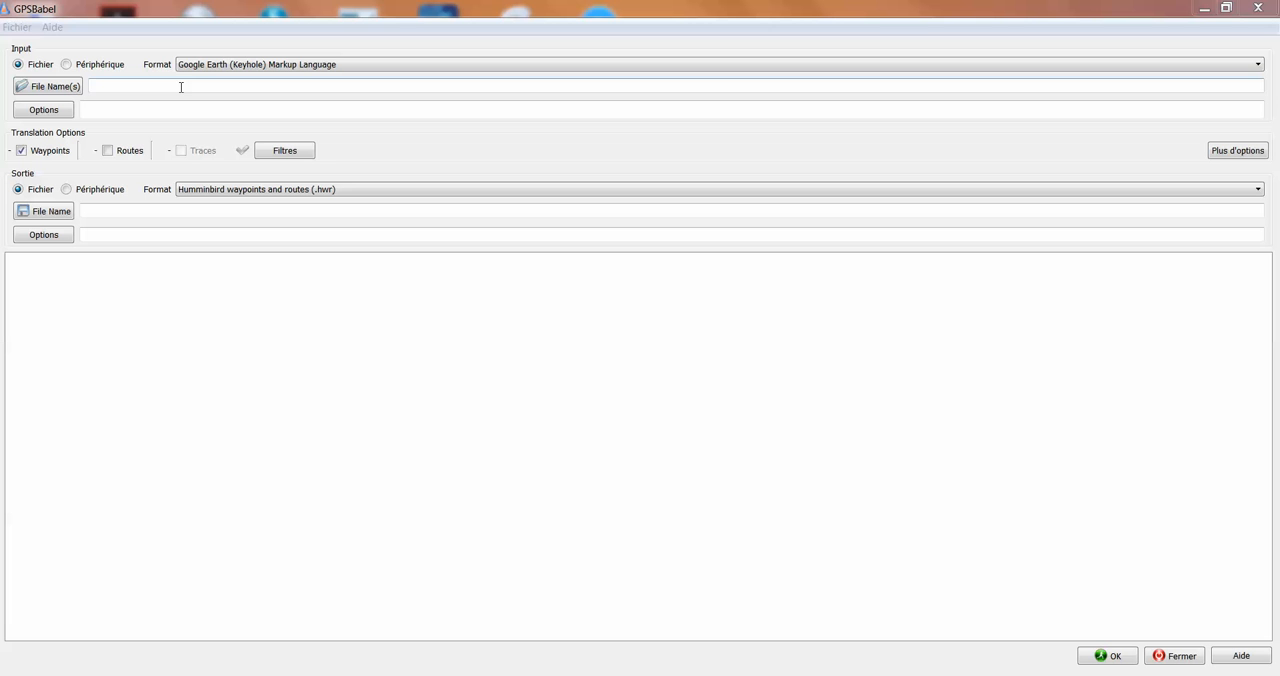
mouse_move(200, 88)
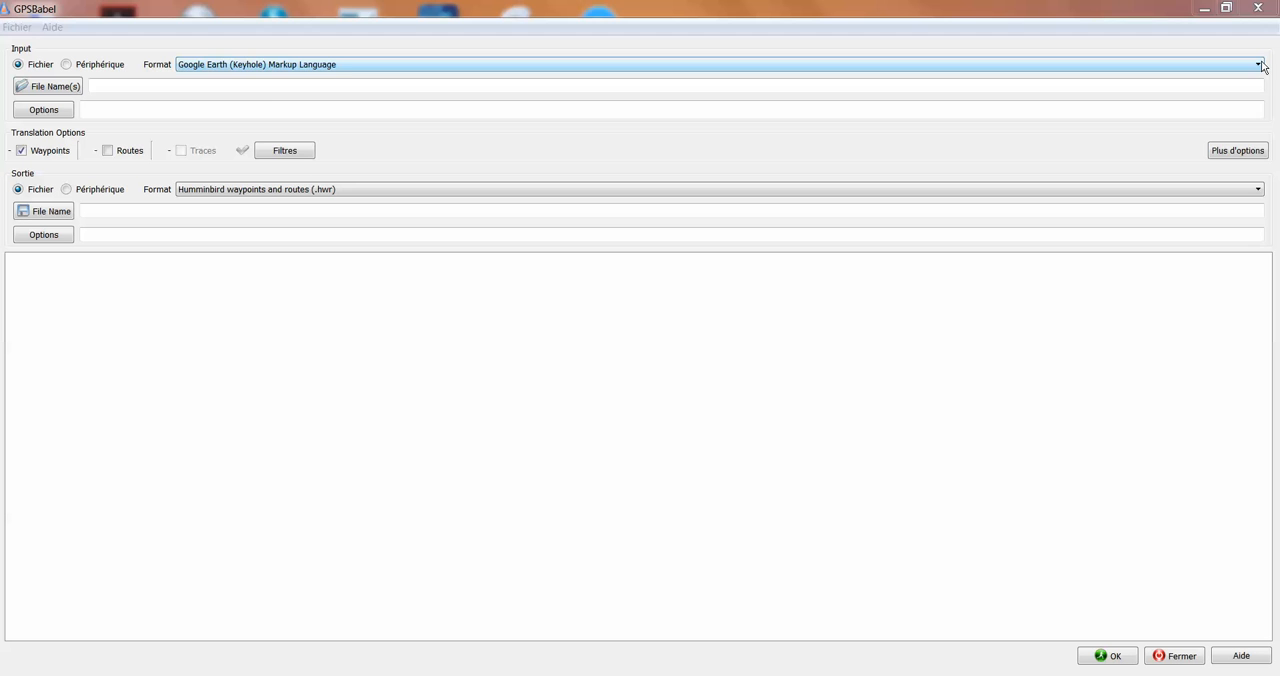
Set the input format to Humminbird waypoints and routes (.hwr)
left_click(1258, 64)
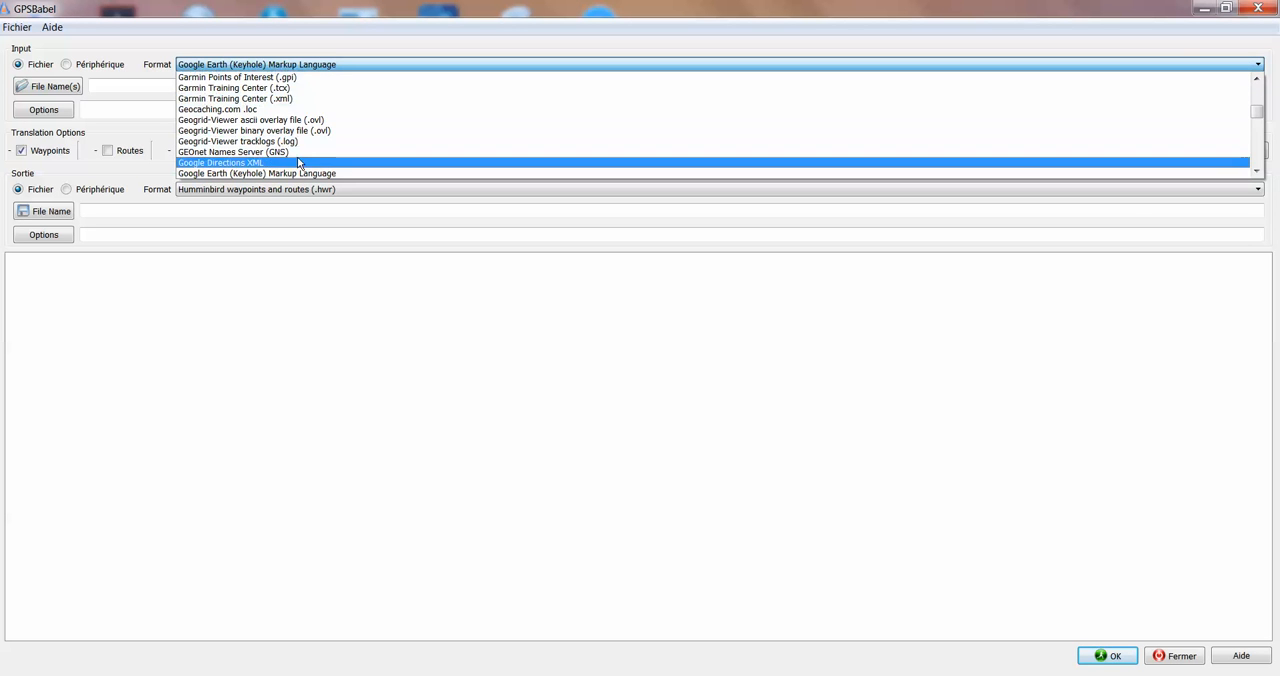
scroll("down", 3)
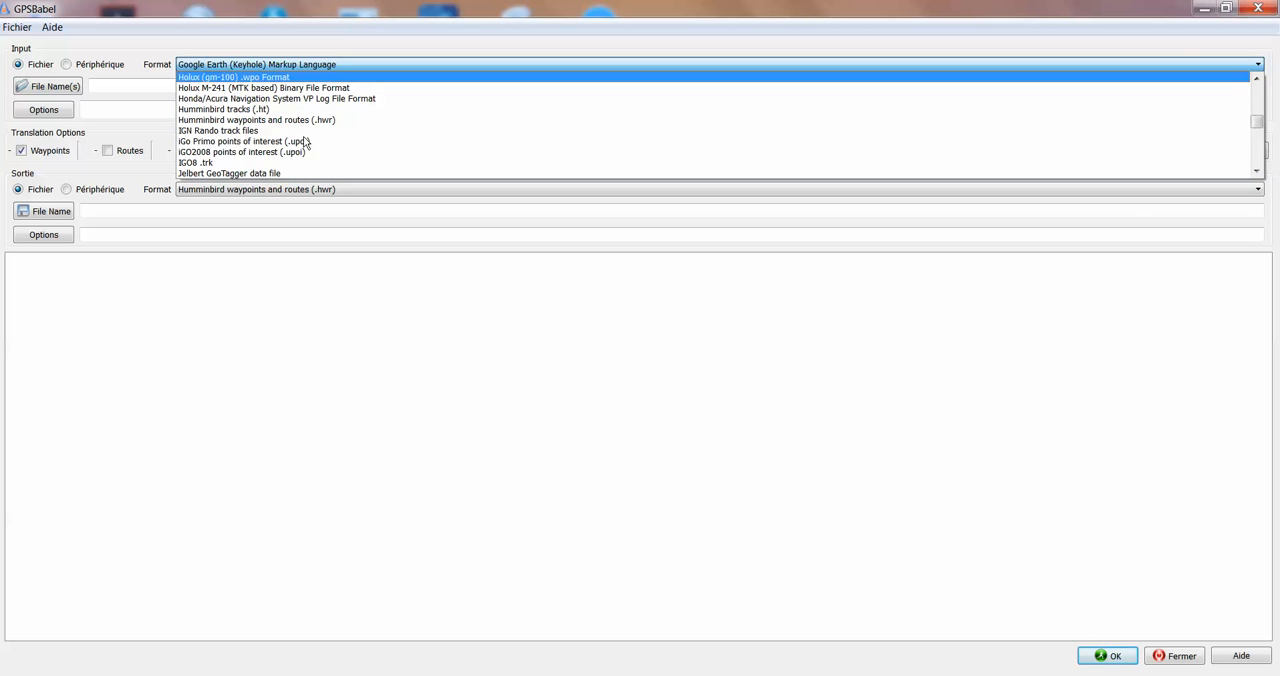
left_click(256, 120)
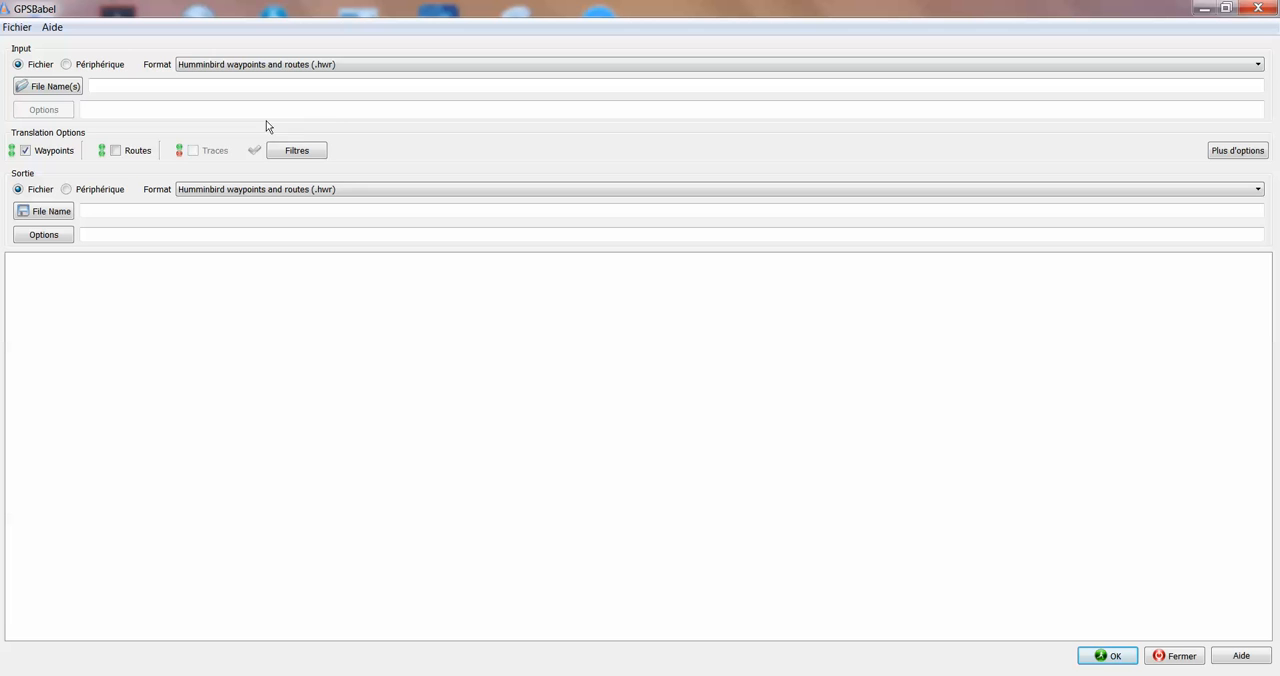
mouse_move(48, 86)
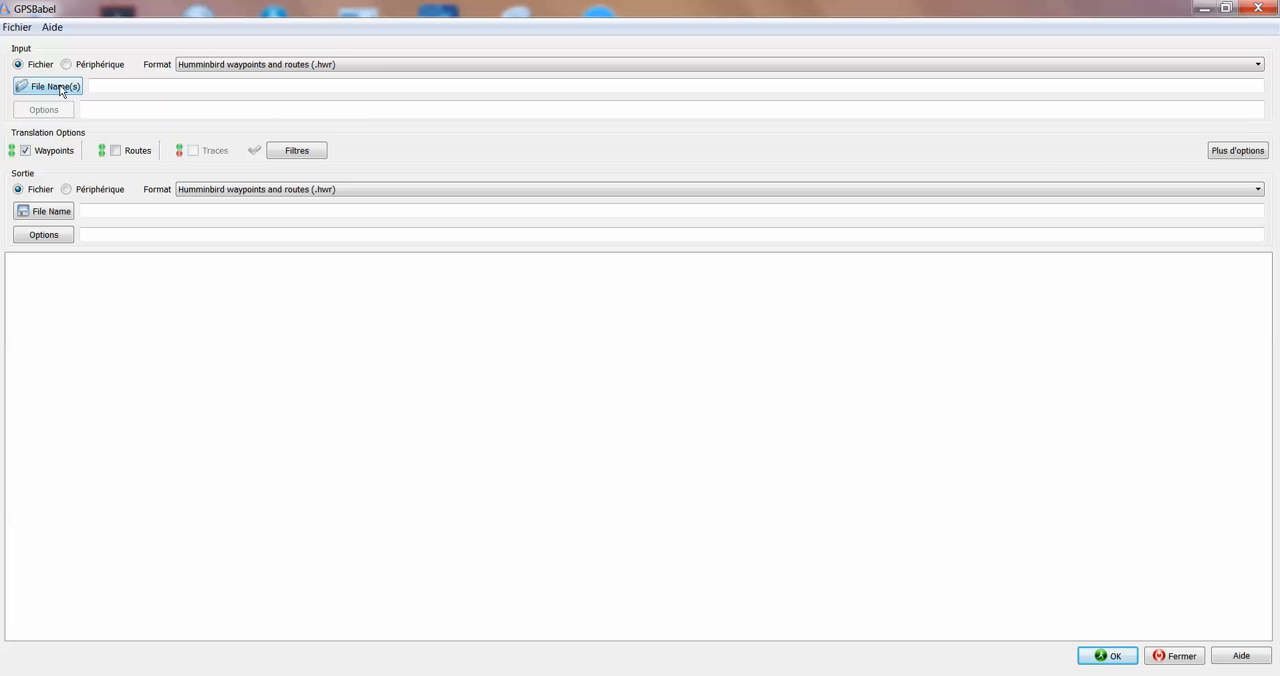
mouse_move(56, 86)
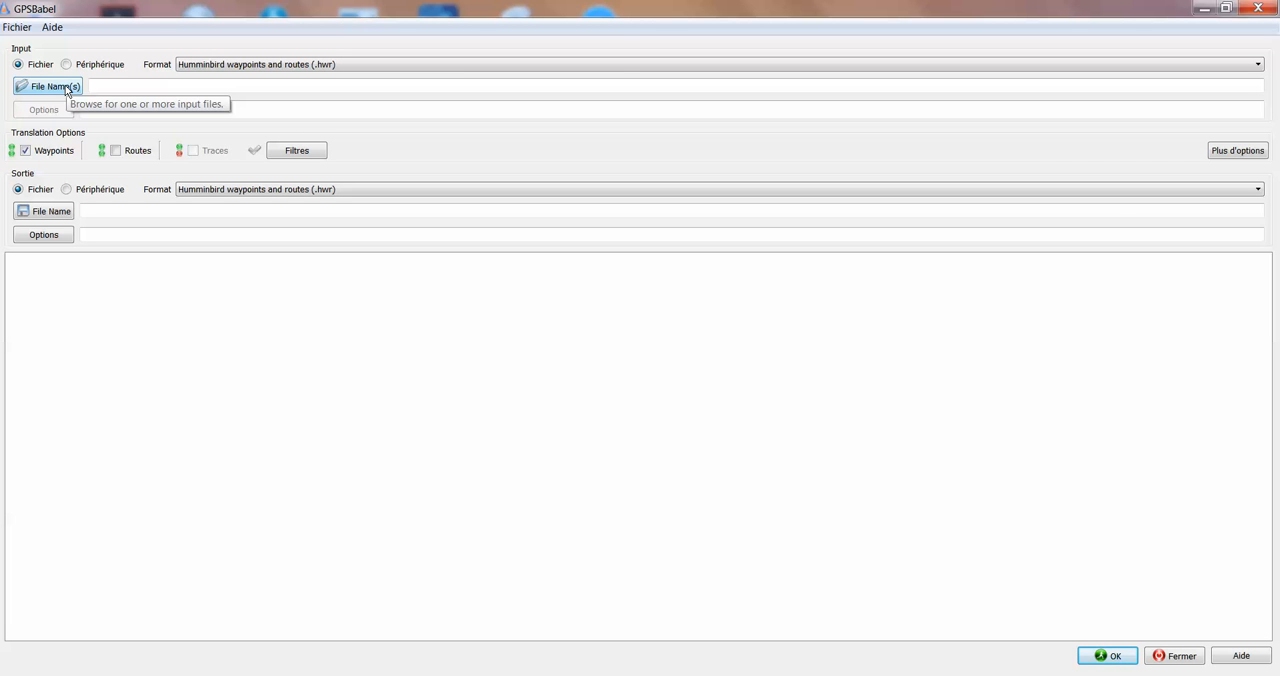
left_click(48, 86)
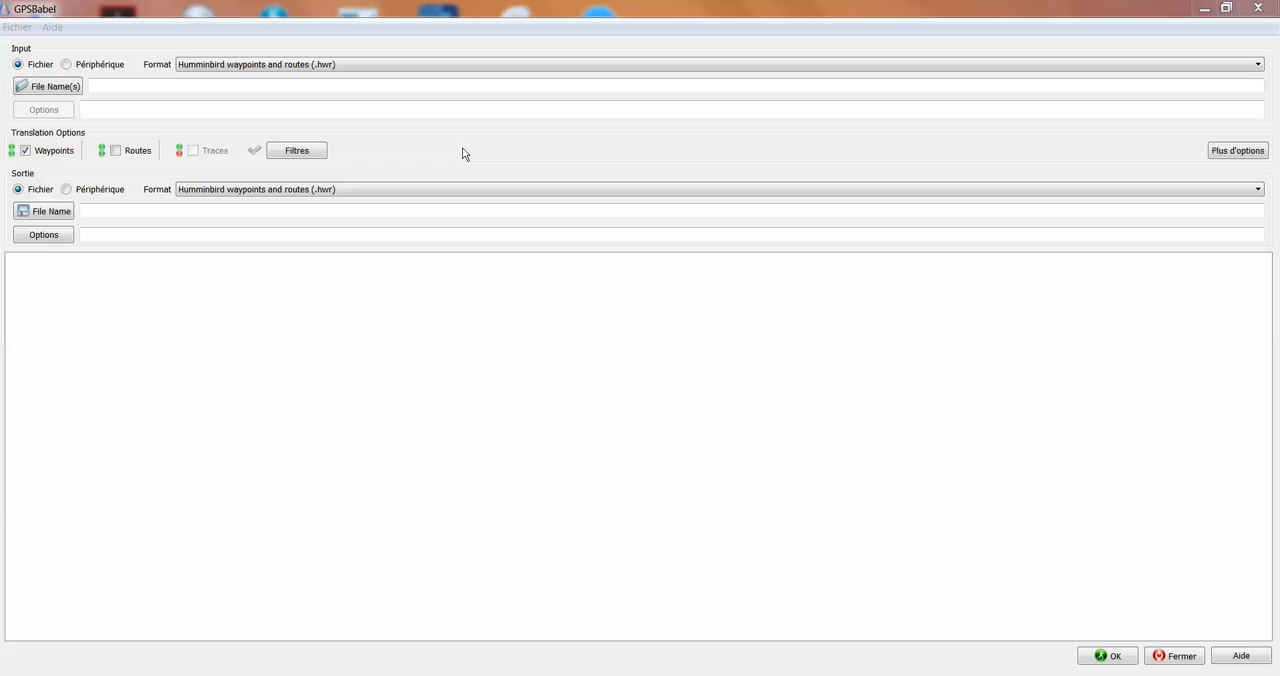
mouse_move(92, 174)
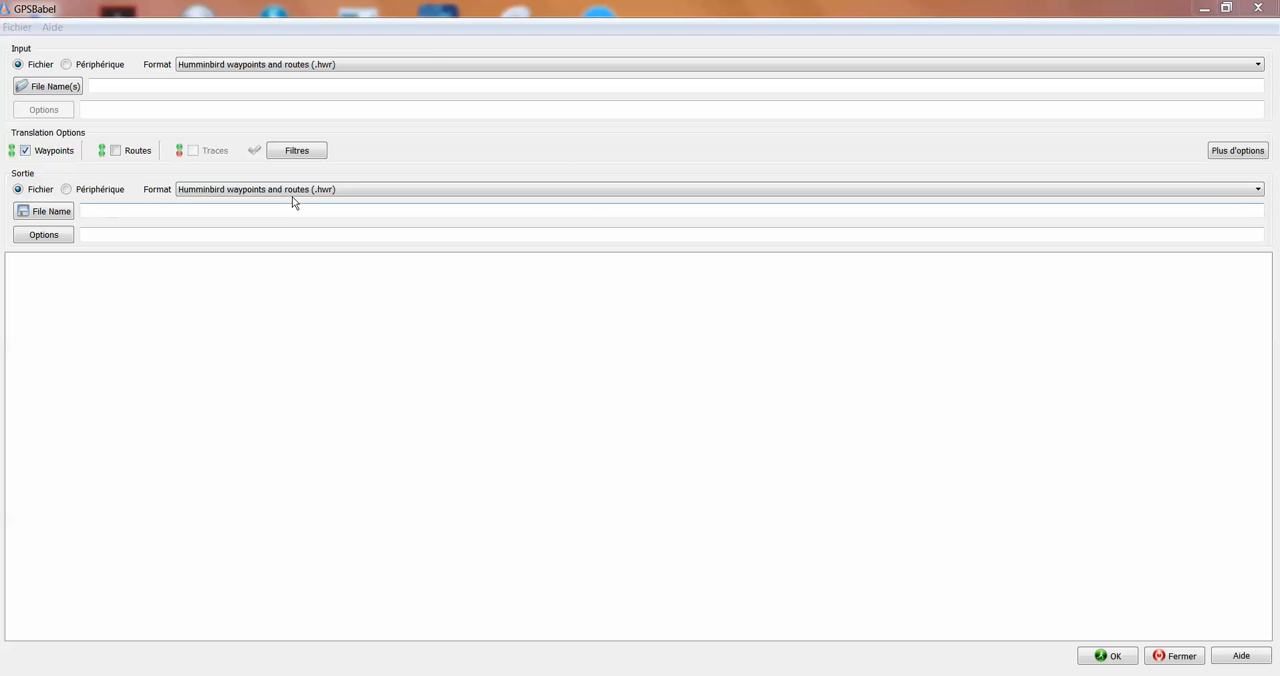
Set the output format to Lowrance USR version 4, leaving title and description blank
left_click(1256, 188)
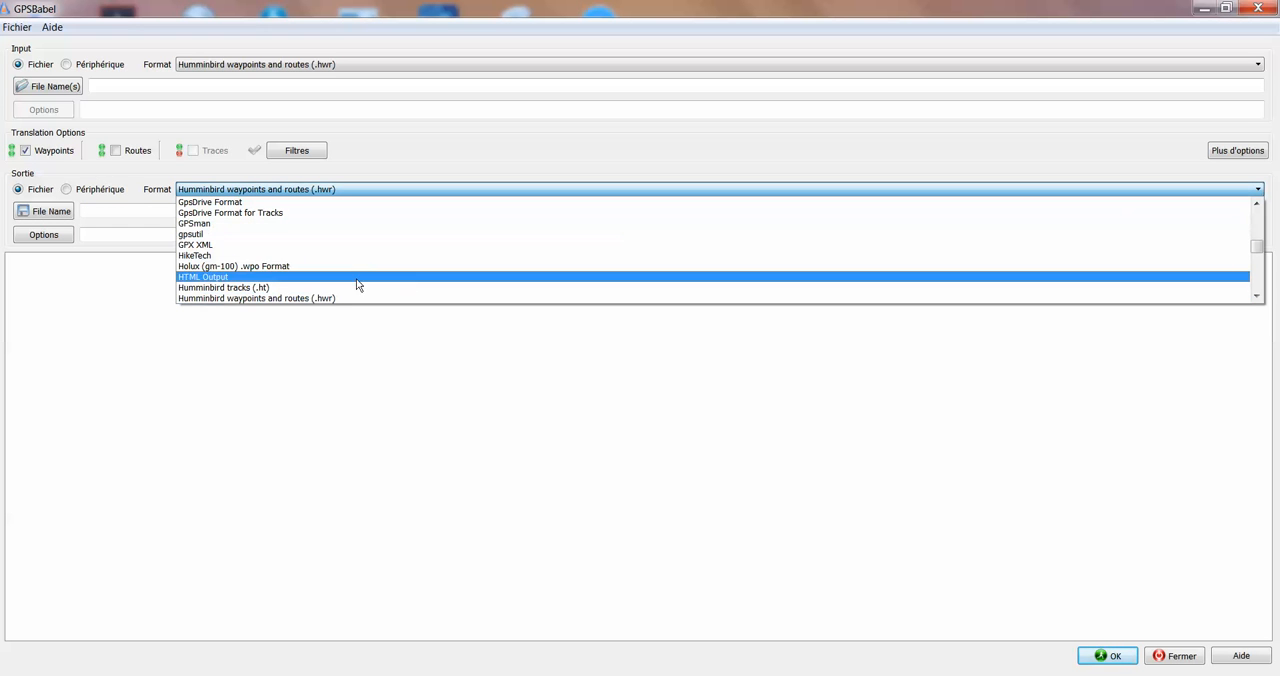
scroll("down", 3)
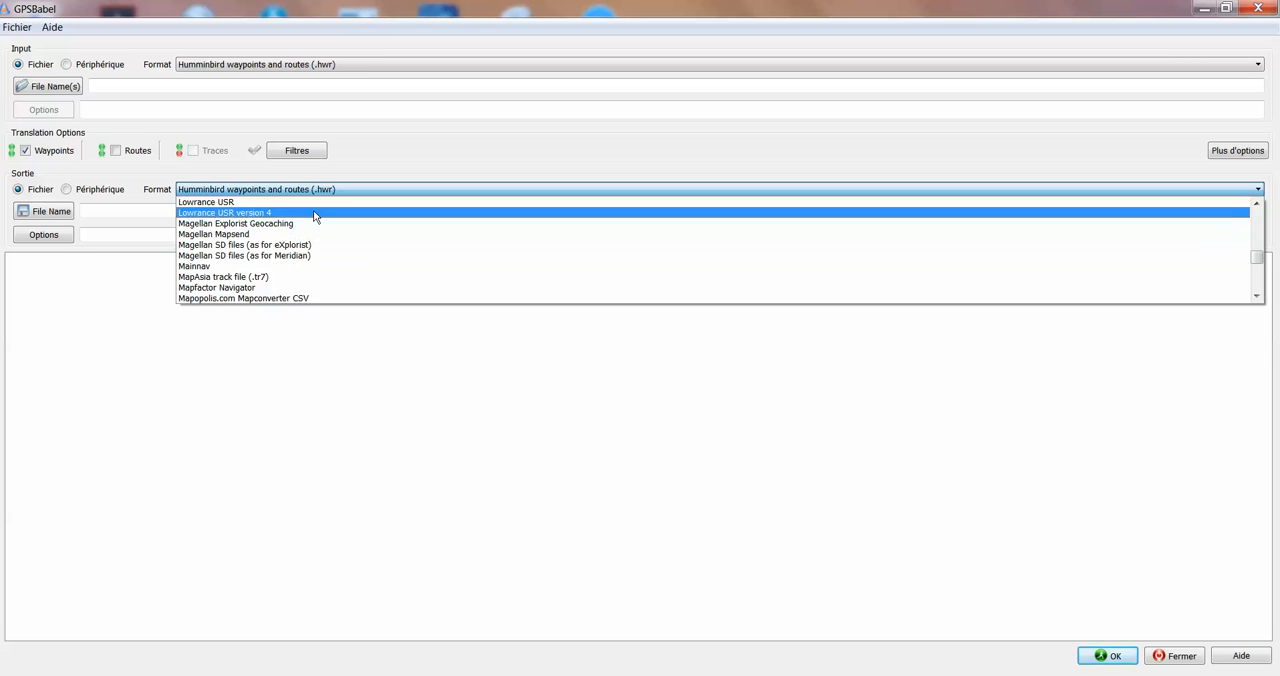
left_click(224, 212)
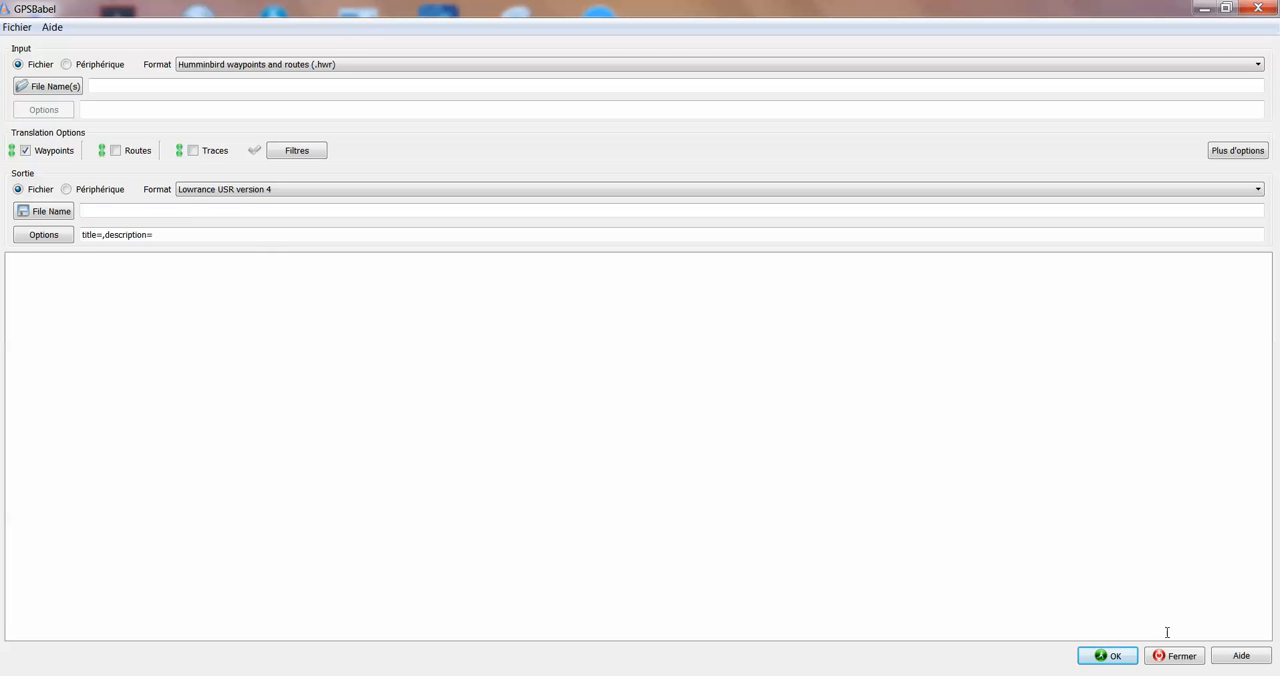
left_click(1108, 656)
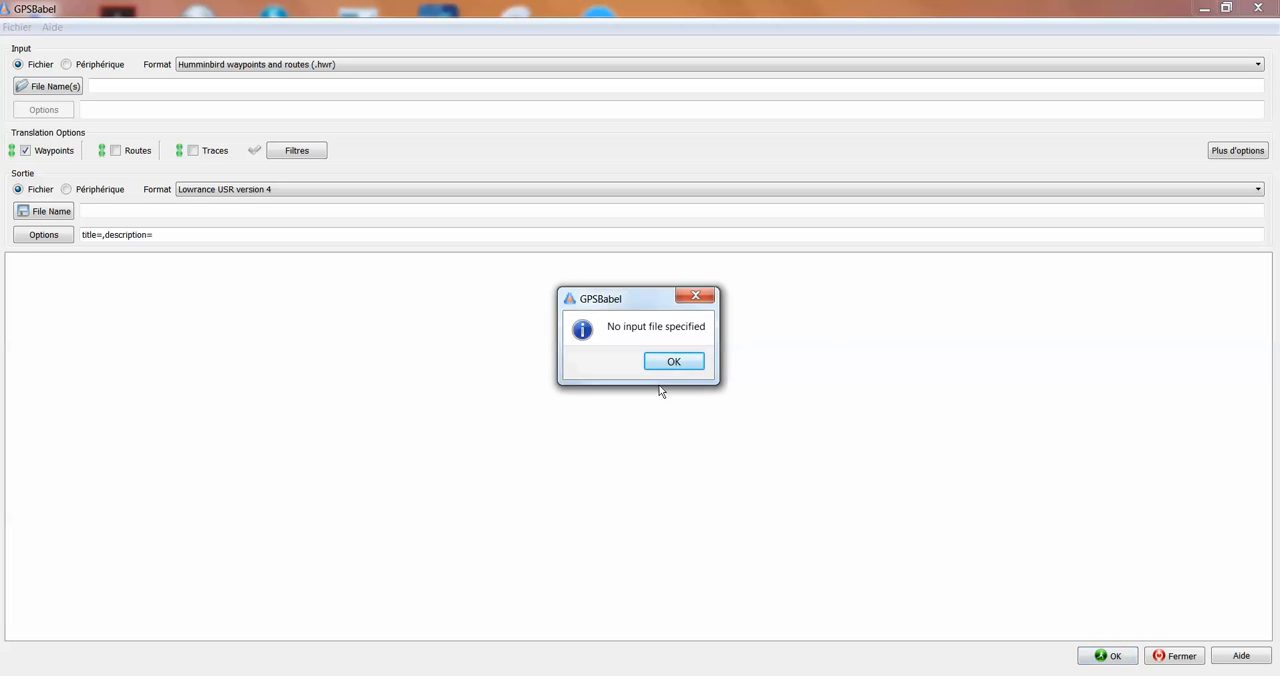
mouse_move(674, 344)
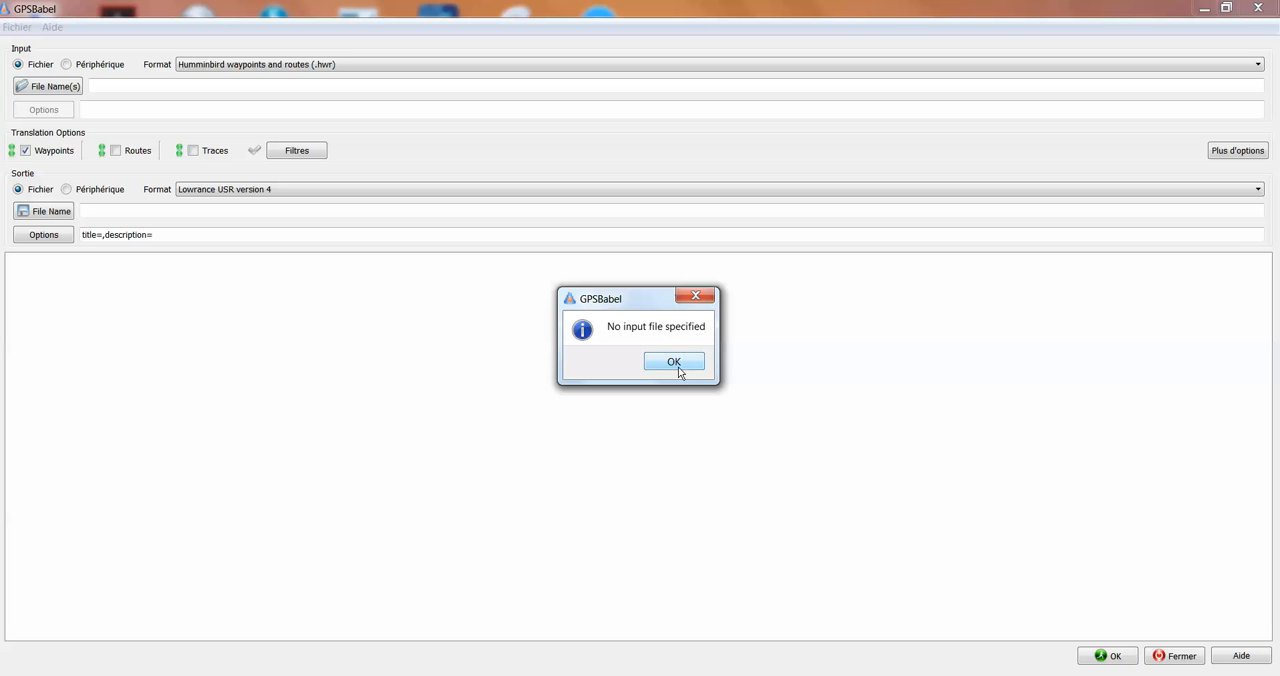
mouse_move(680, 372)
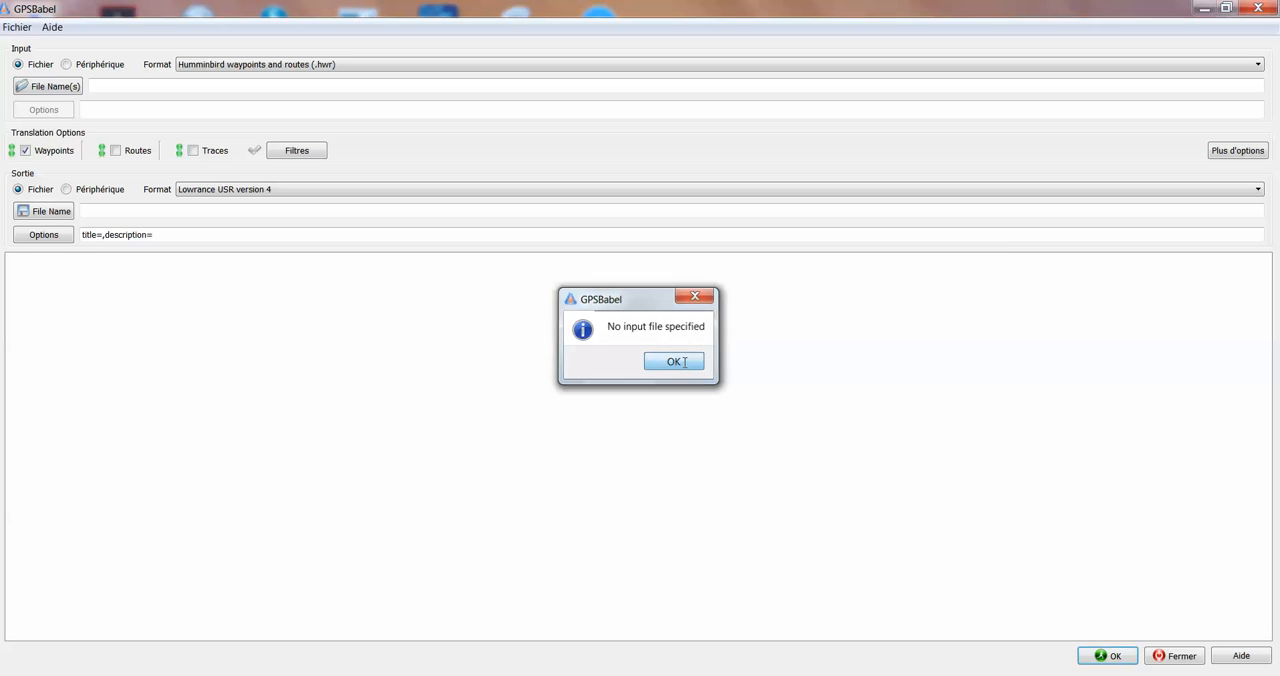
left_click(674, 360)
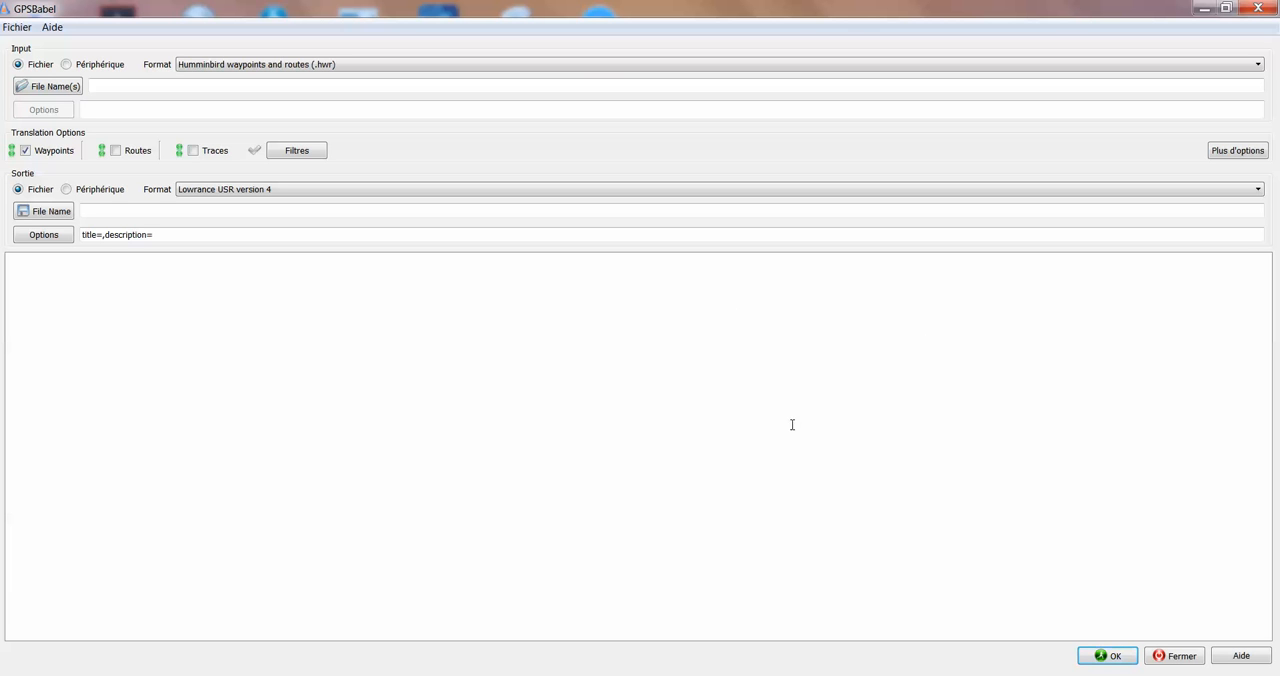
mouse_move(748, 352)
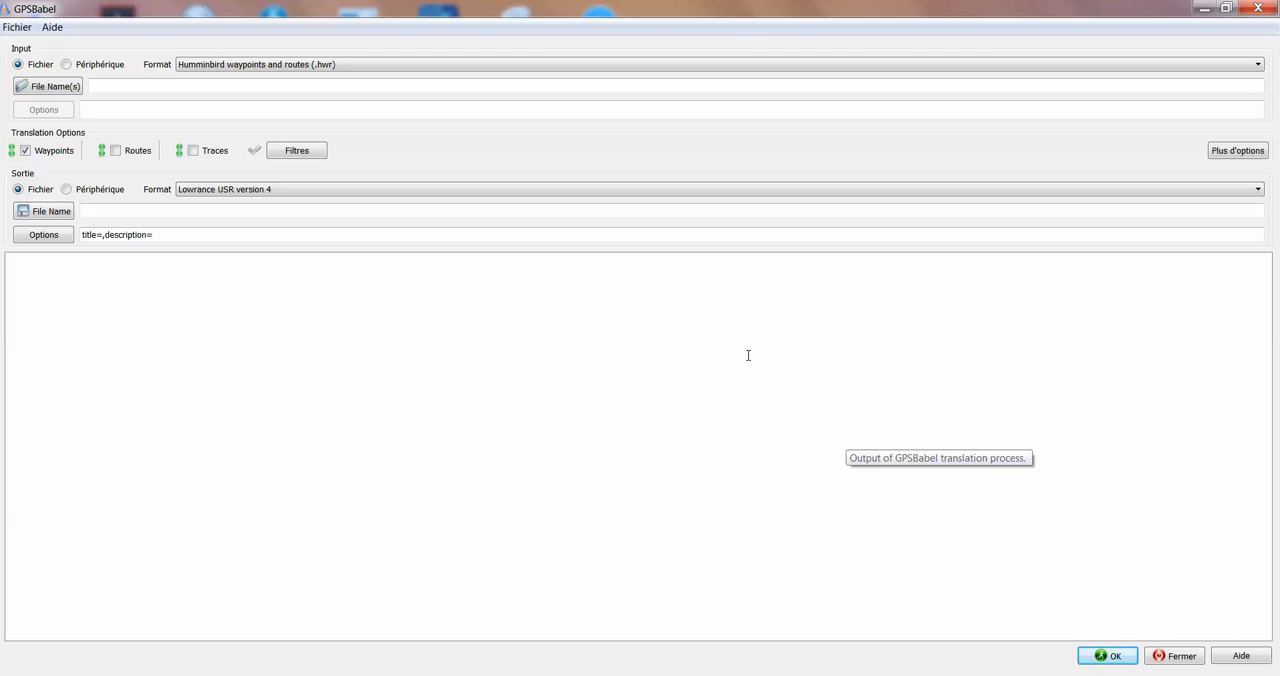
mouse_move(756, 280)
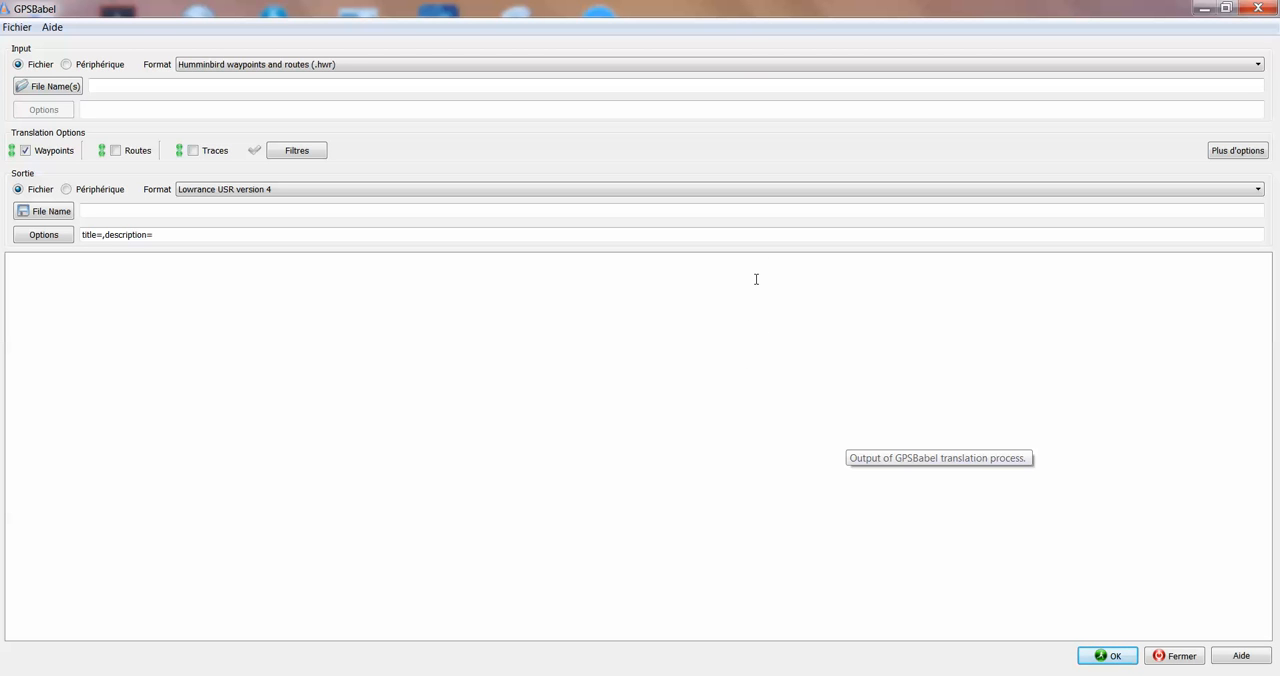
mouse_move(772, 348)
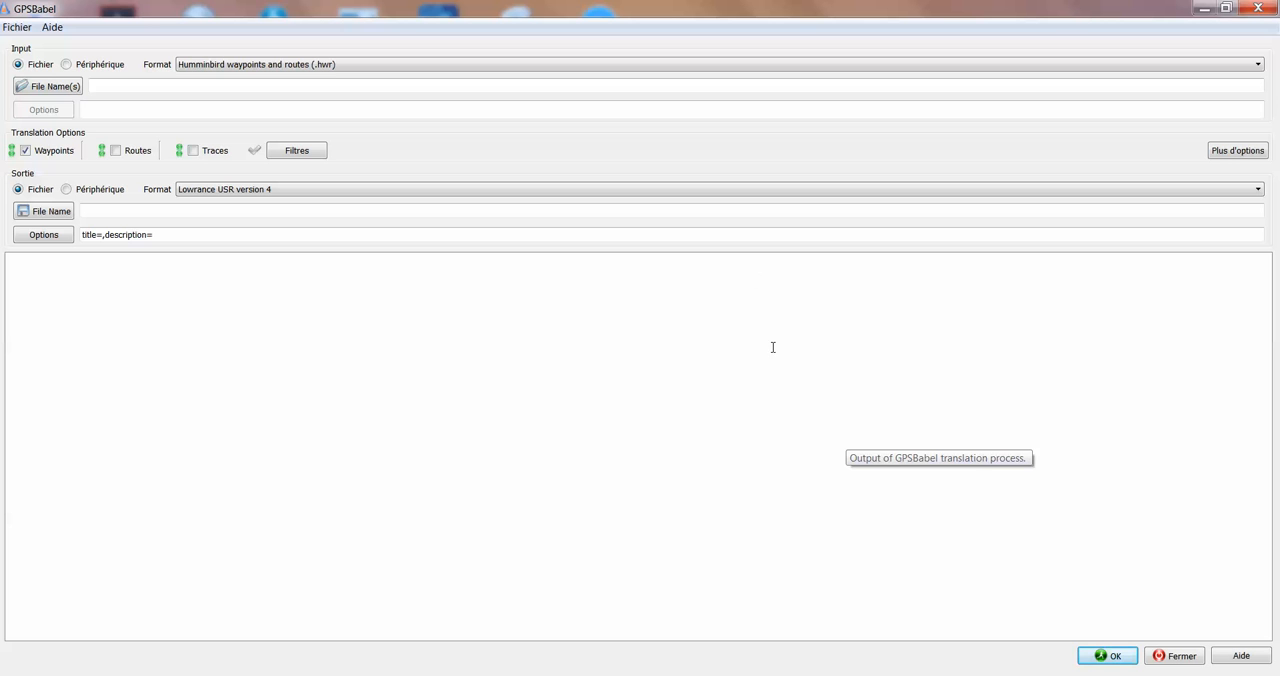
mouse_move(918, 268)
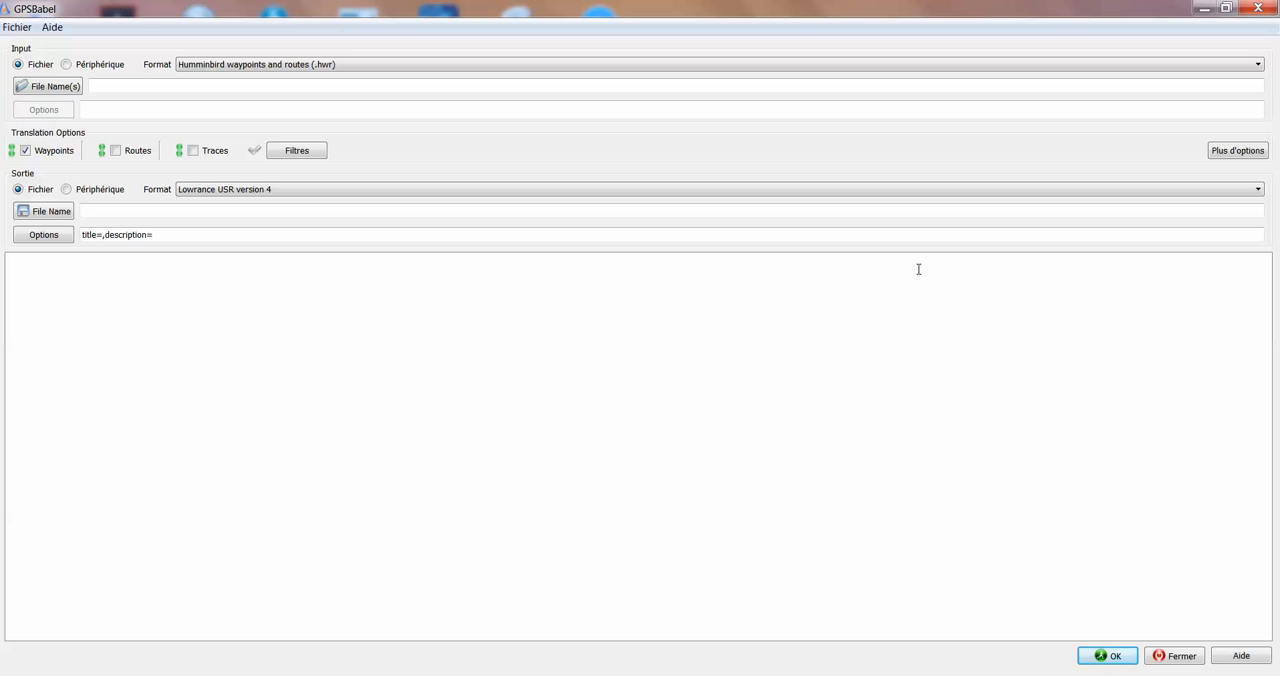
mouse_move(1104, 416)
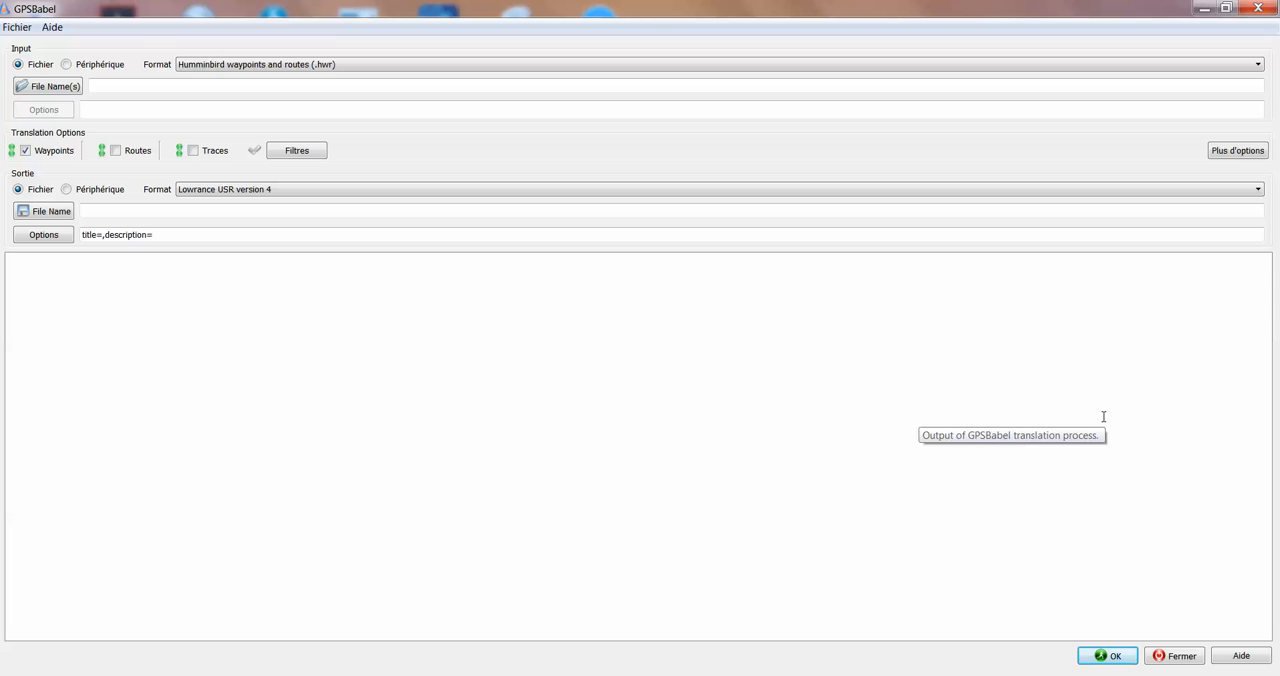
mouse_move(1060, 464)
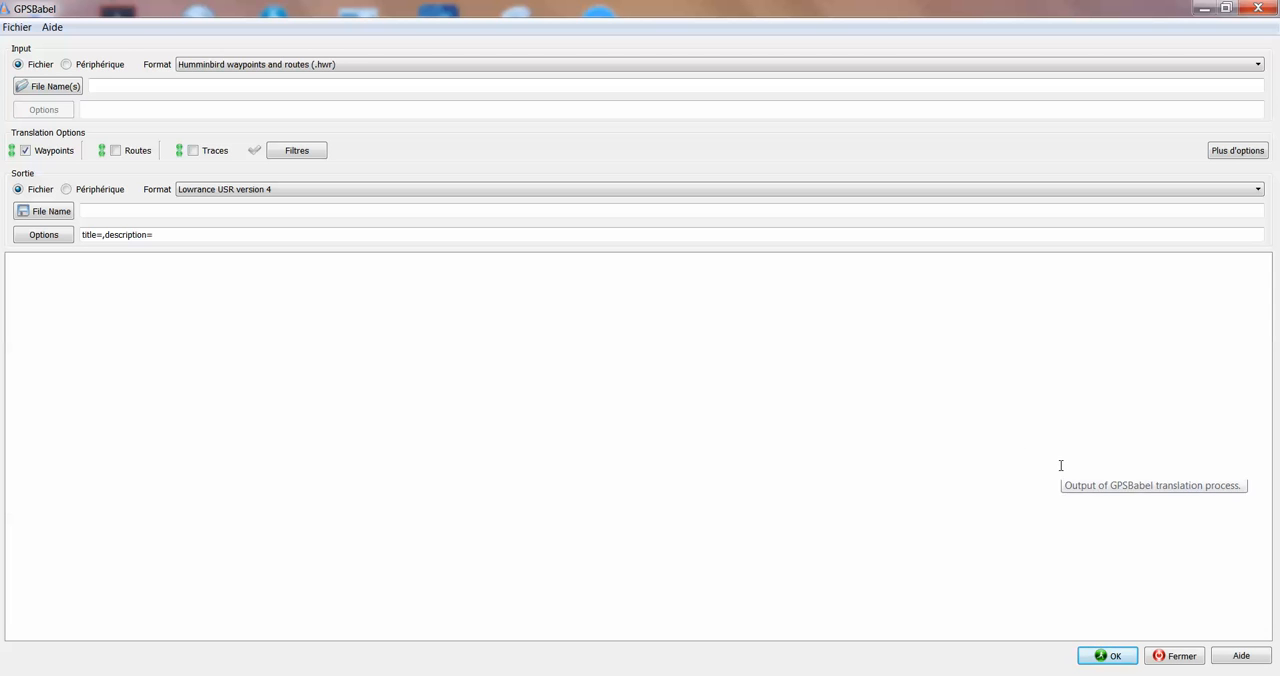